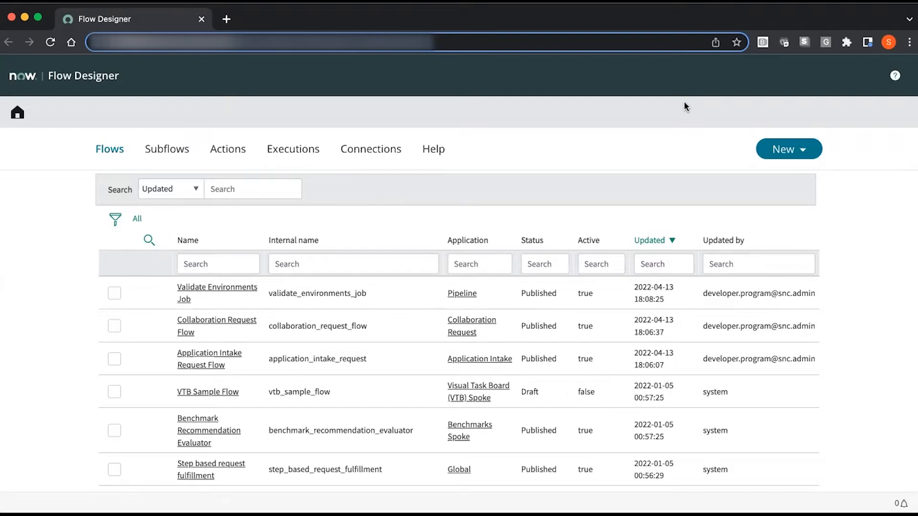
pyautogui.moveTo(597, 212)
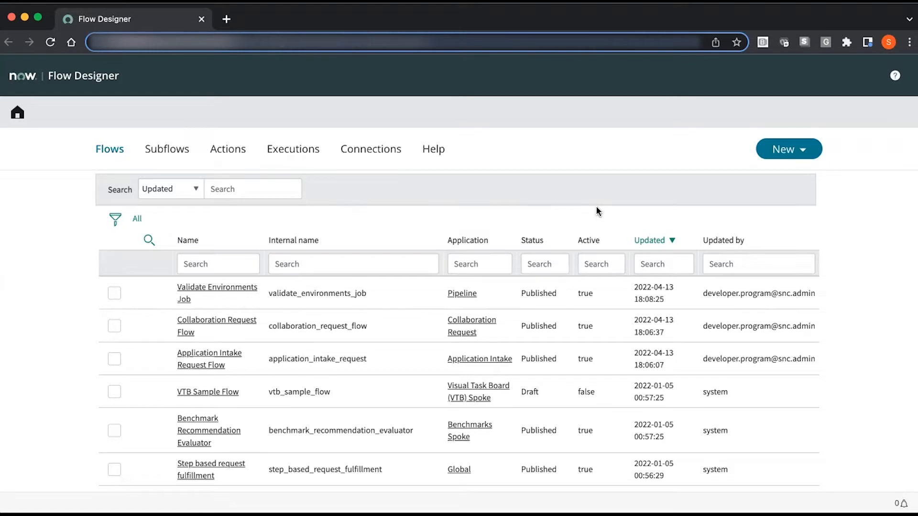
# Create a new flow named Test in the Global application via New > Flow.
pyautogui.click(788, 149)
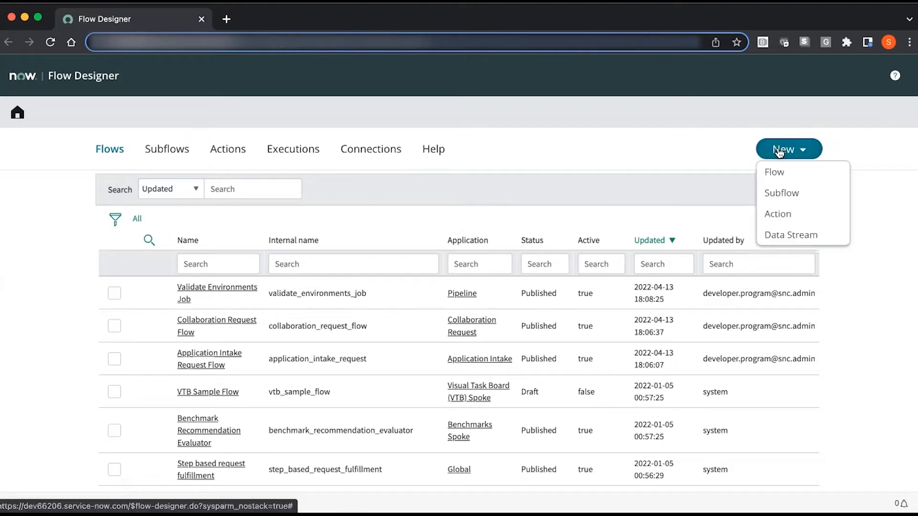
pyautogui.click(774, 171)
pyautogui.write('Test')
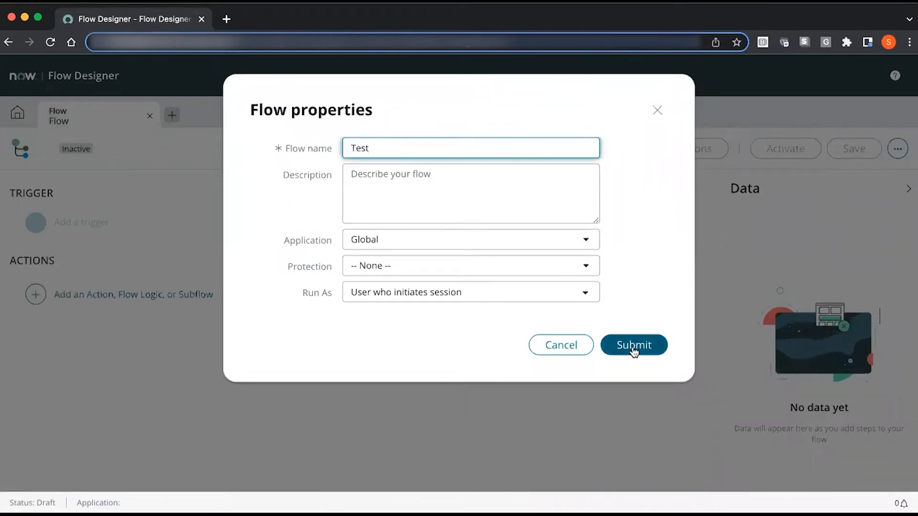
pyautogui.click(632, 345)
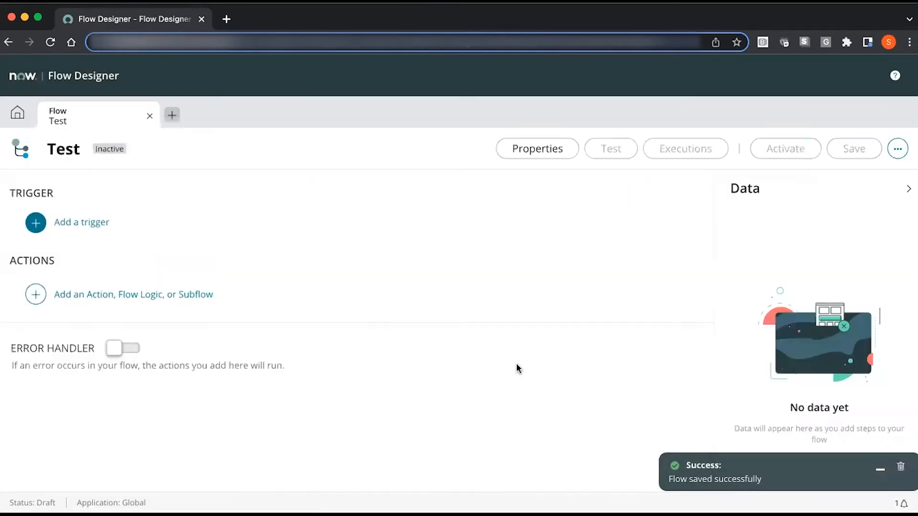
pyautogui.moveTo(376, 343)
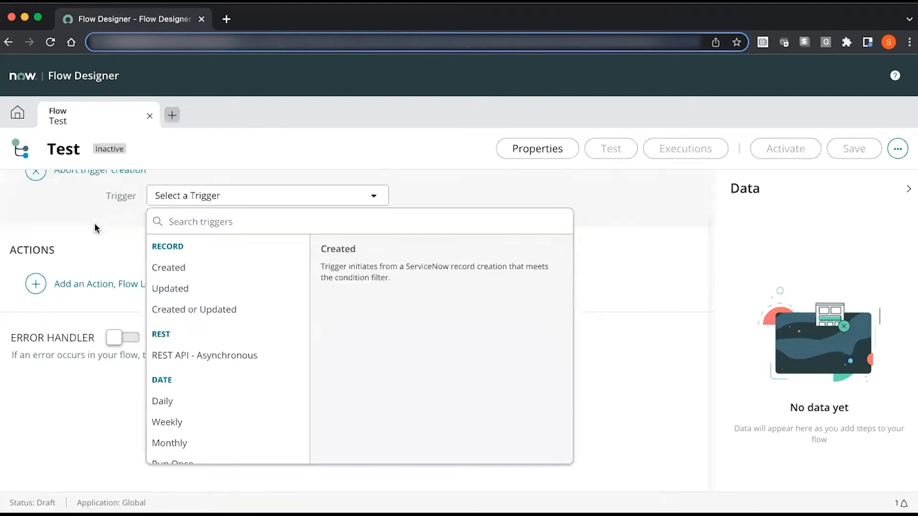
pyautogui.moveTo(170, 289)
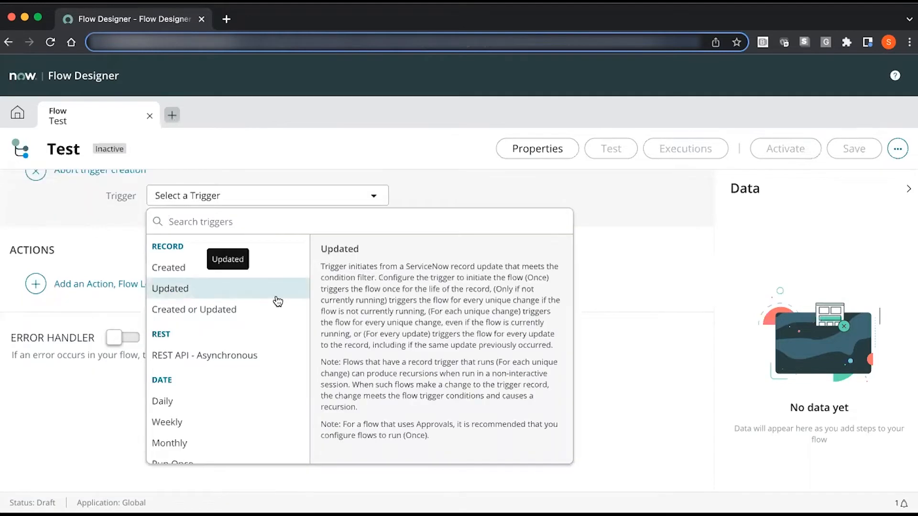
pyautogui.moveTo(204, 355)
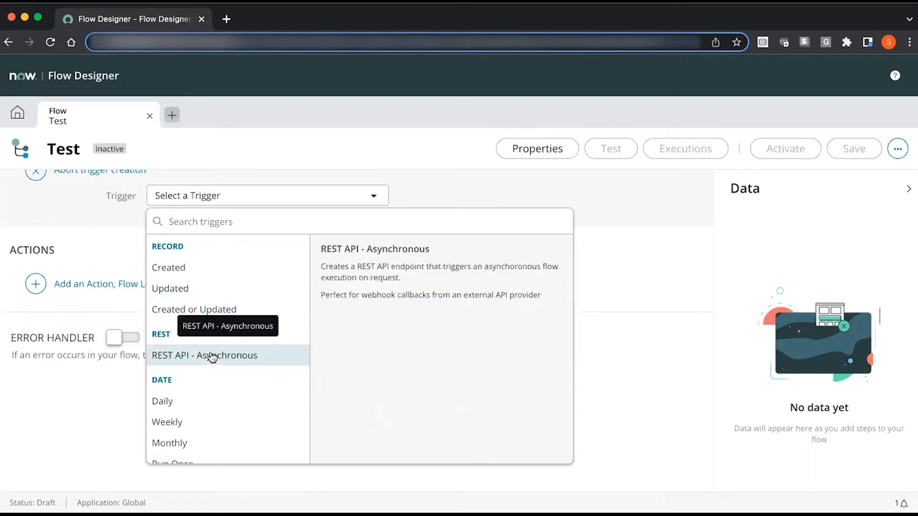
pyautogui.moveTo(209, 364)
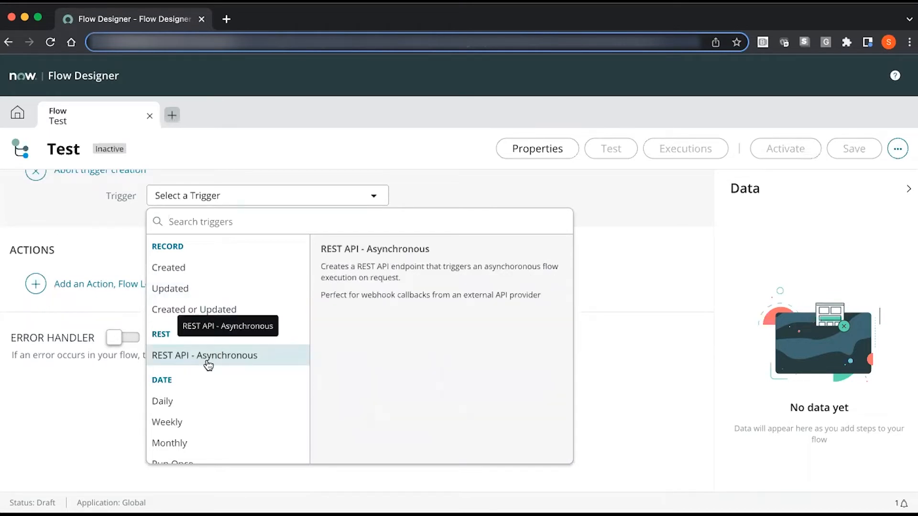
pyautogui.moveTo(218, 364)
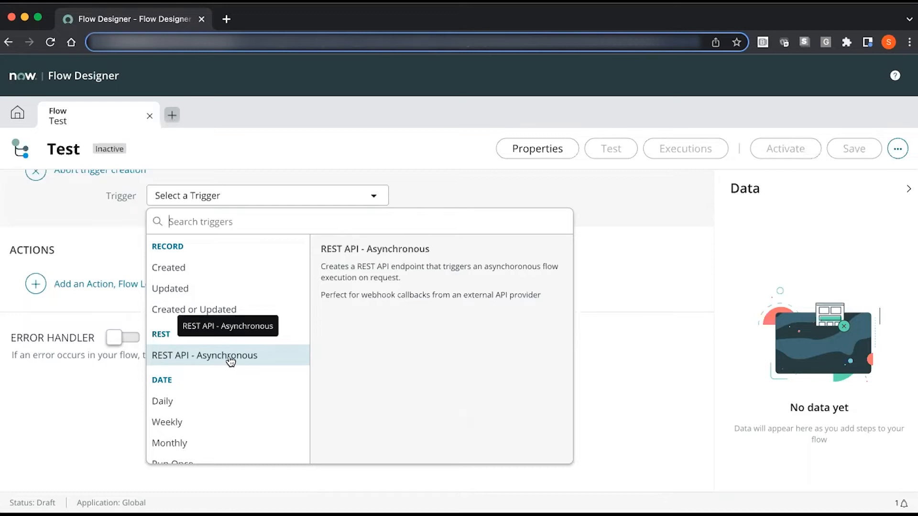
pyautogui.moveTo(251, 365)
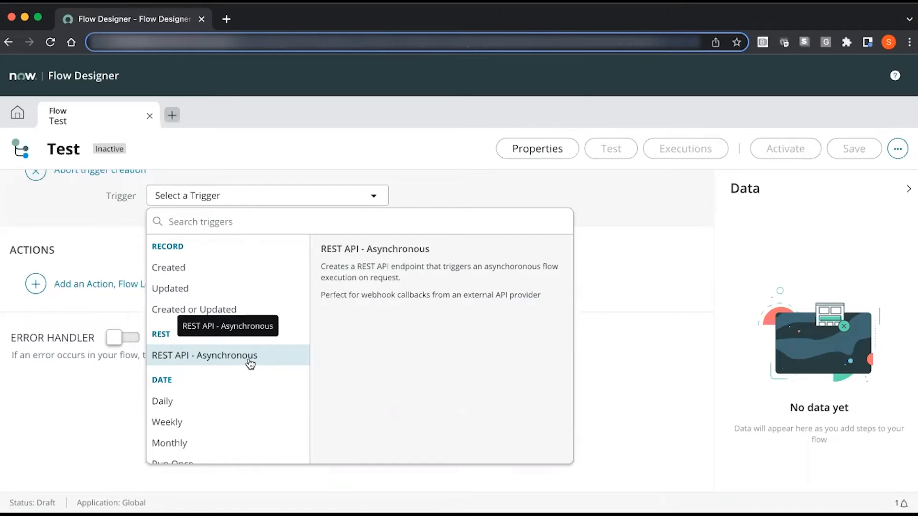
# Set the trigger to REST API - Asynchronous with endpoint path /api/445476/test.
pyautogui.click(204, 356)
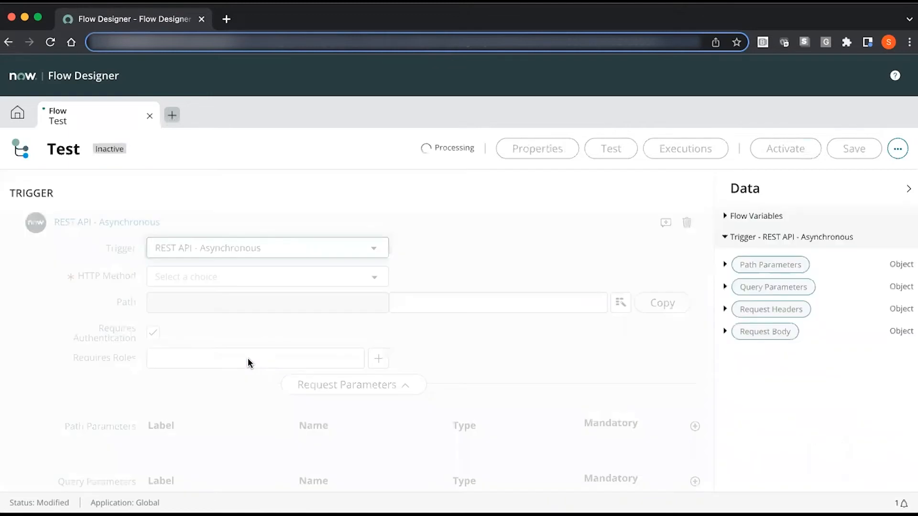
pyautogui.write('/api/445476/test')
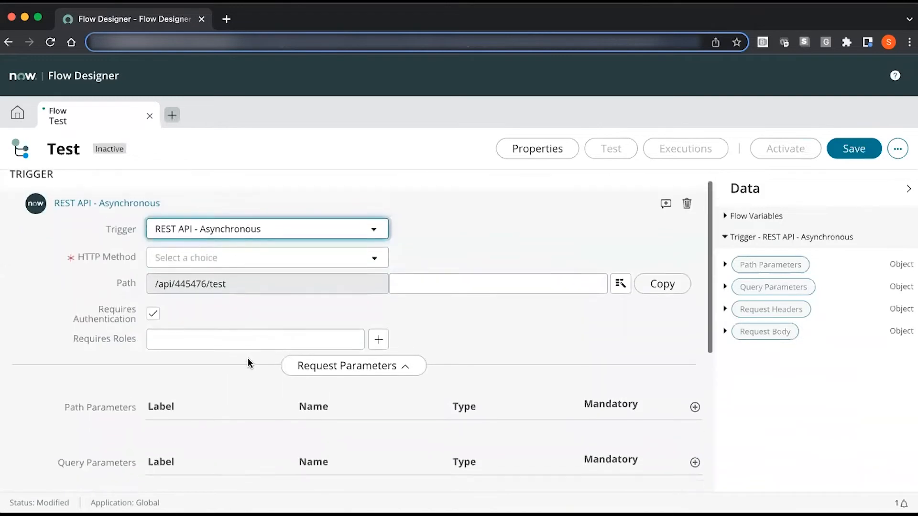
pyautogui.click(266, 257)
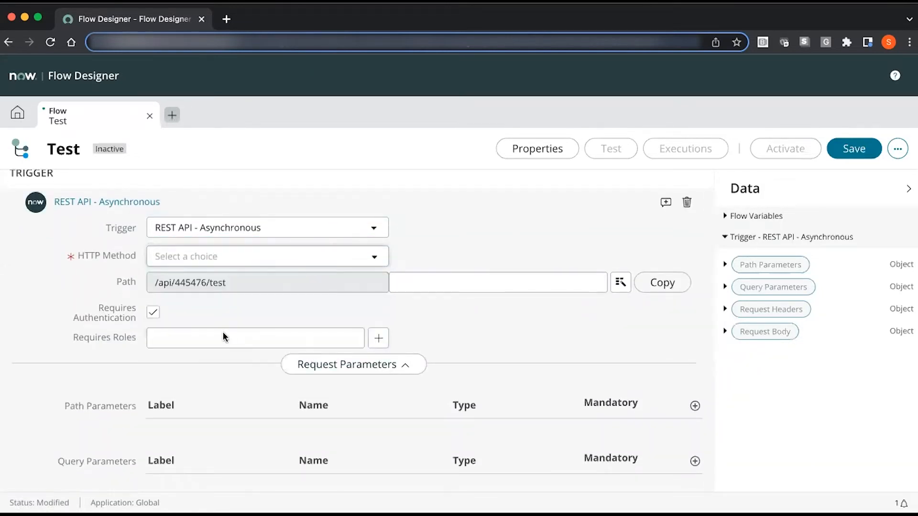
pyautogui.moveTo(688, 206)
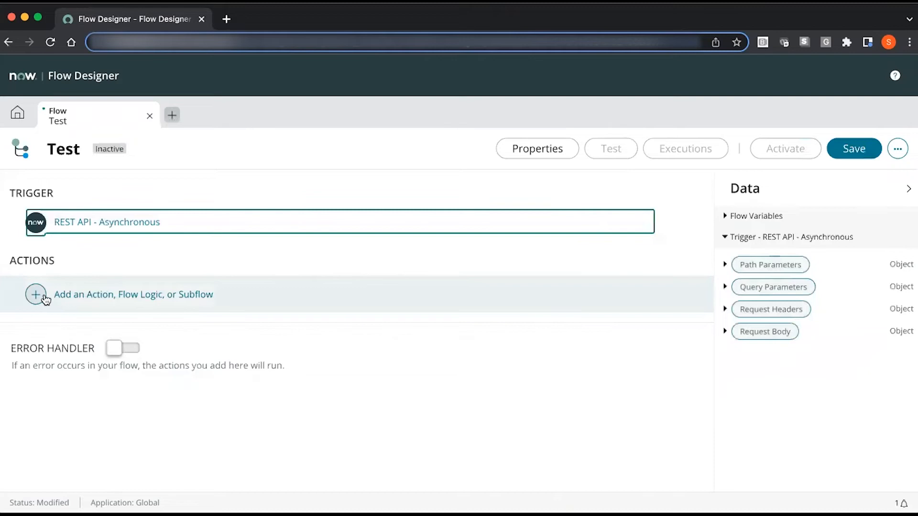
# Browse the action library and show the Slack WebHooks actions for the first flow step.
pyautogui.click(36, 294)
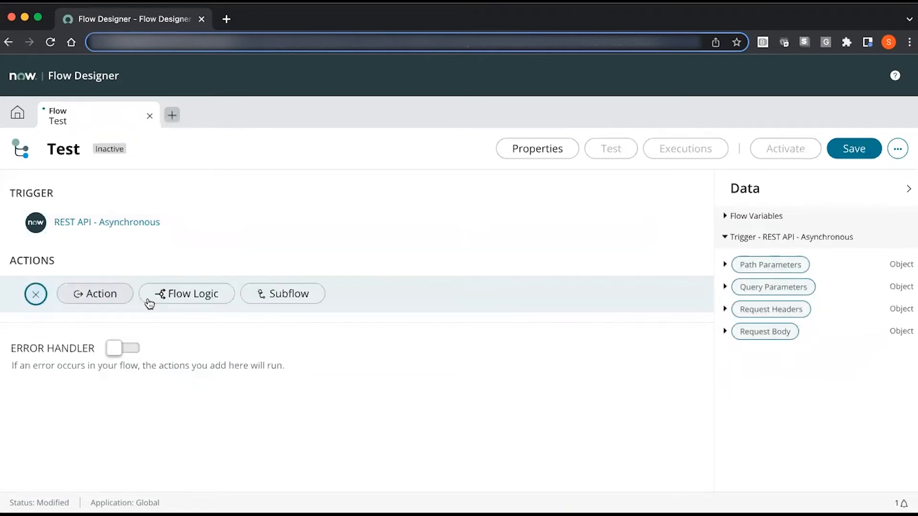
pyautogui.click(95, 293)
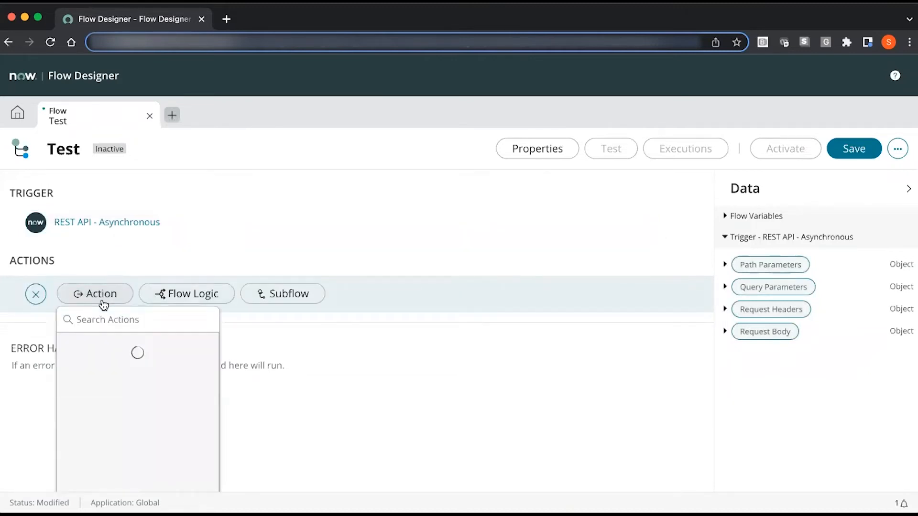
pyautogui.moveTo(173, 340)
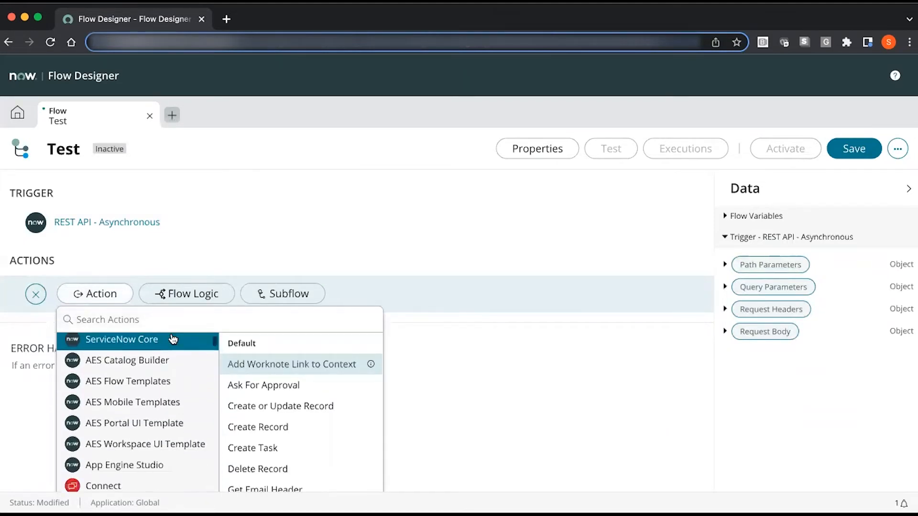
pyautogui.scroll(-3)
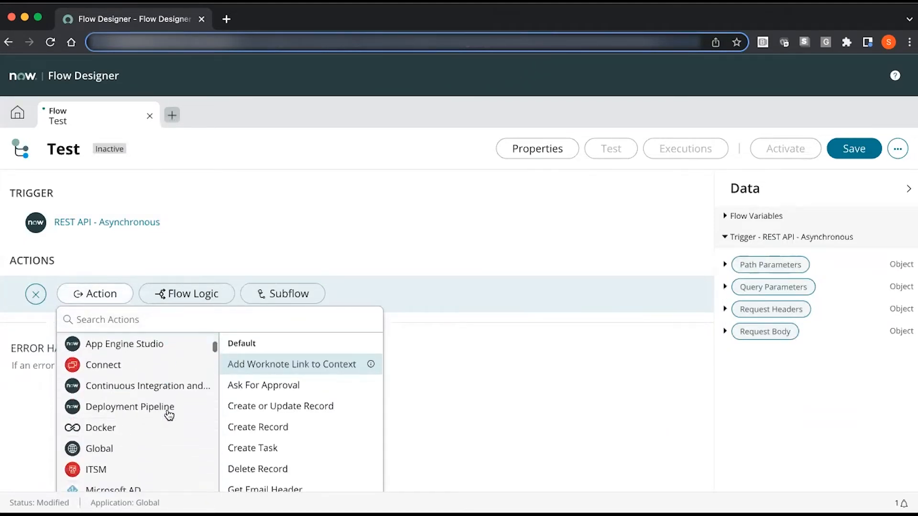
pyautogui.scroll(-3)
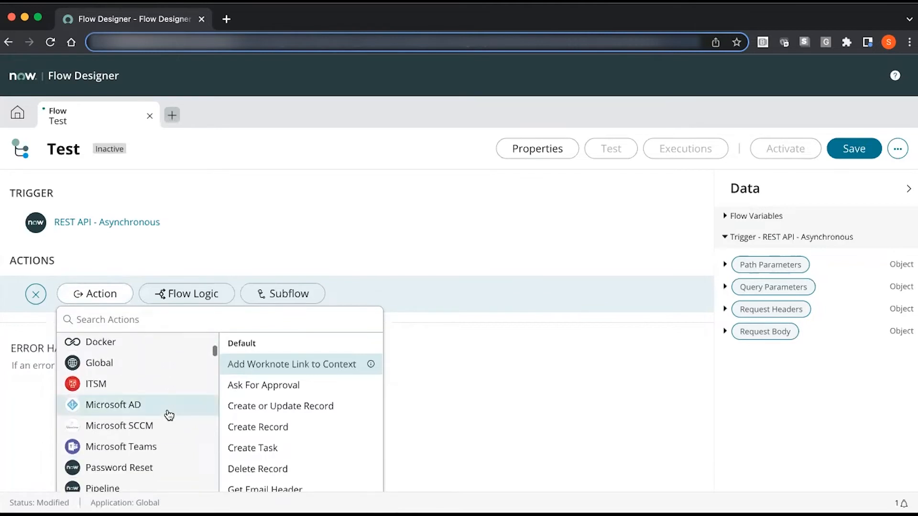
pyautogui.click(113, 405)
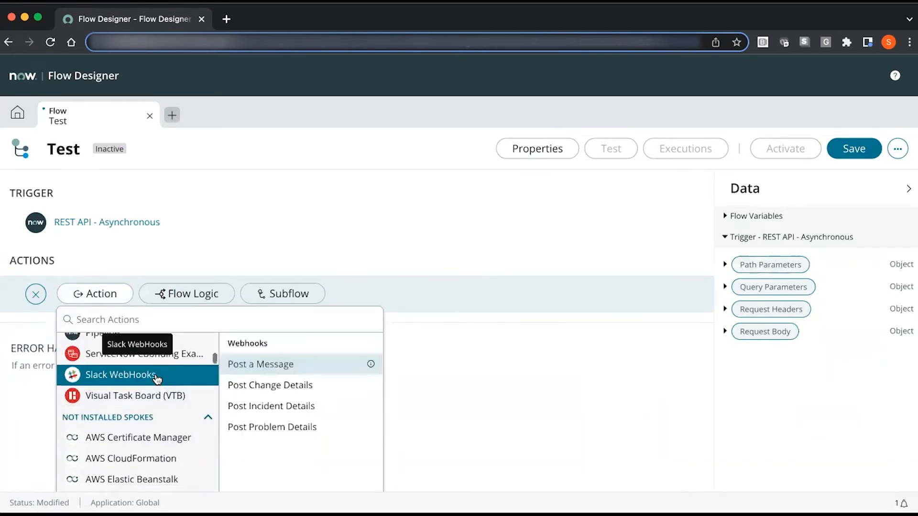
pyautogui.scroll(3)
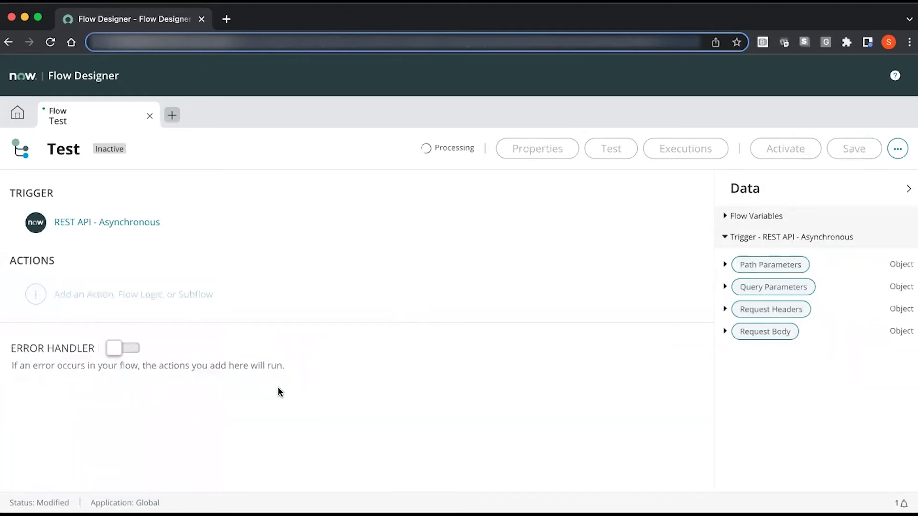
# Add Post Change Details as action 1 and review its empty fields, including Webhook URL.
pyautogui.click(133, 294)
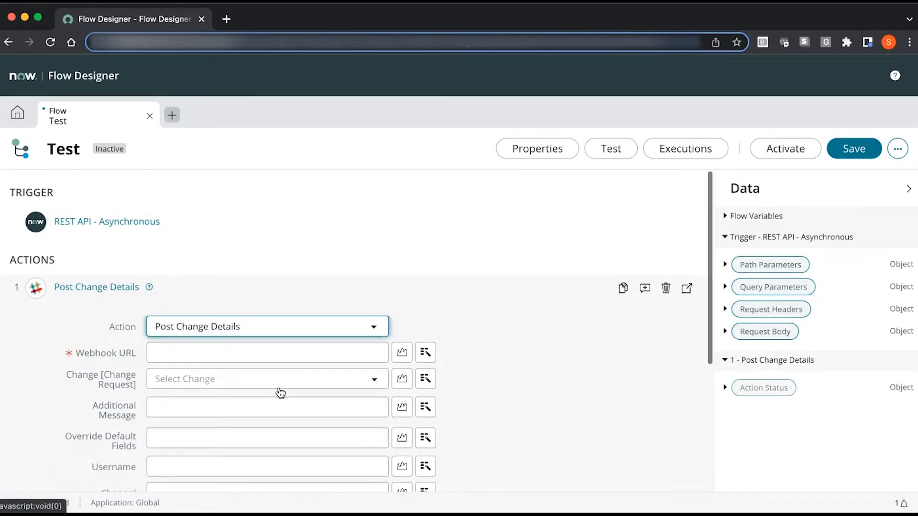
pyautogui.scroll(-3)
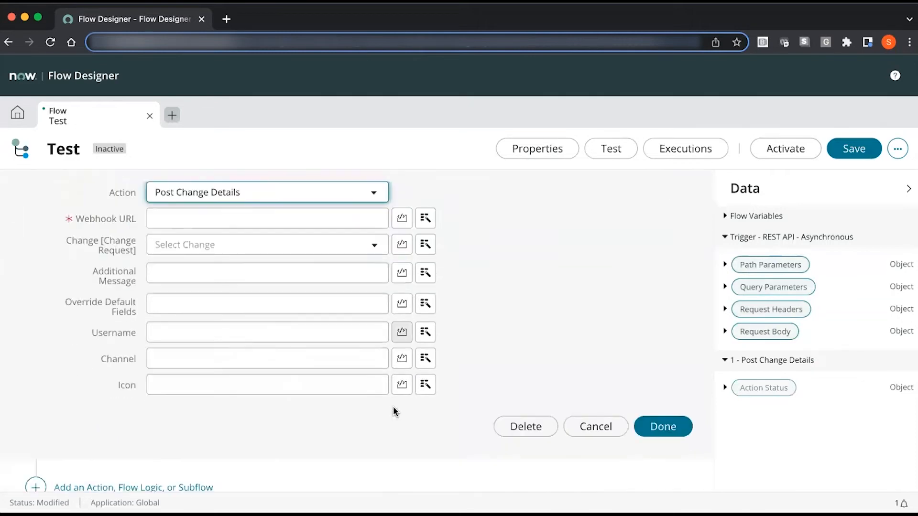
pyautogui.click(662, 426)
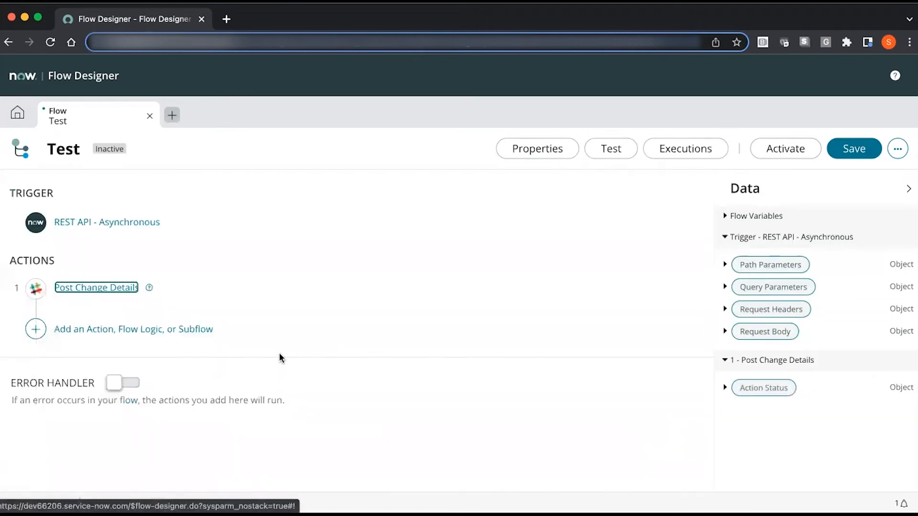
pyautogui.moveTo(163, 301)
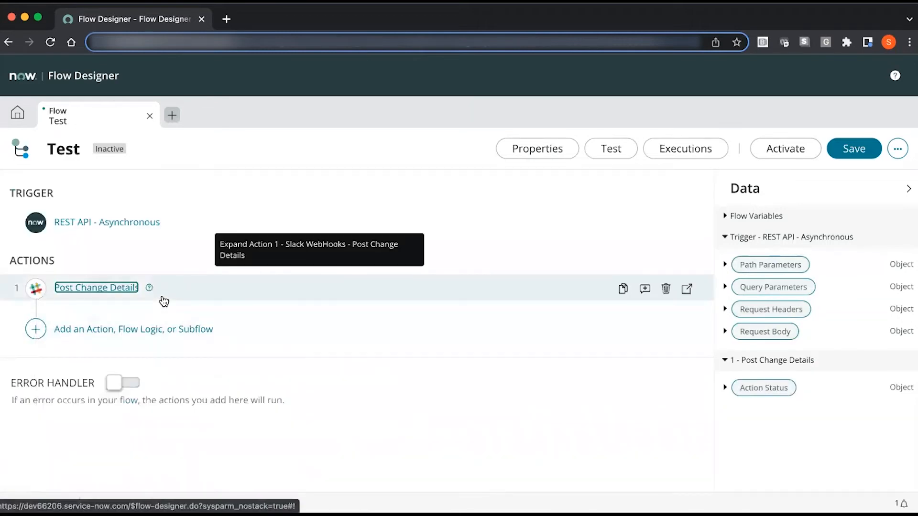
pyautogui.click(96, 287)
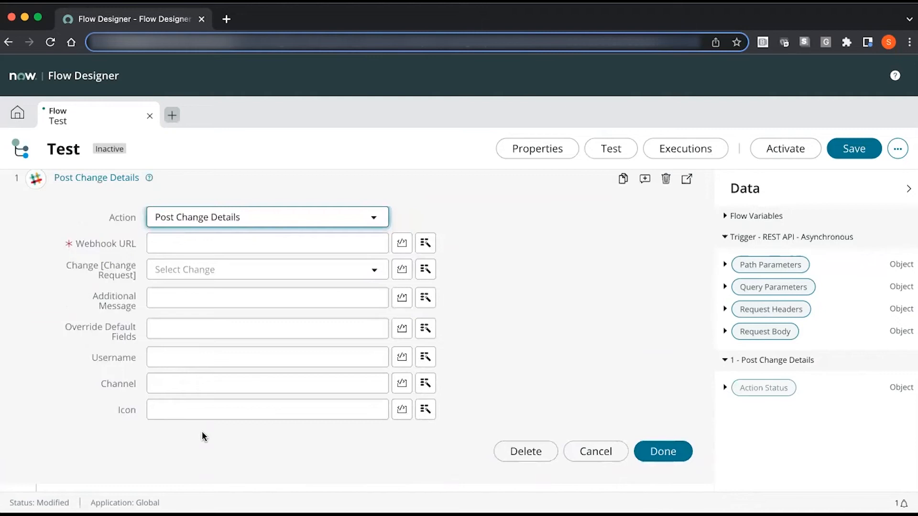
# Inspect the Post Change Details step header and collapse the step again.
pyautogui.scroll(3)
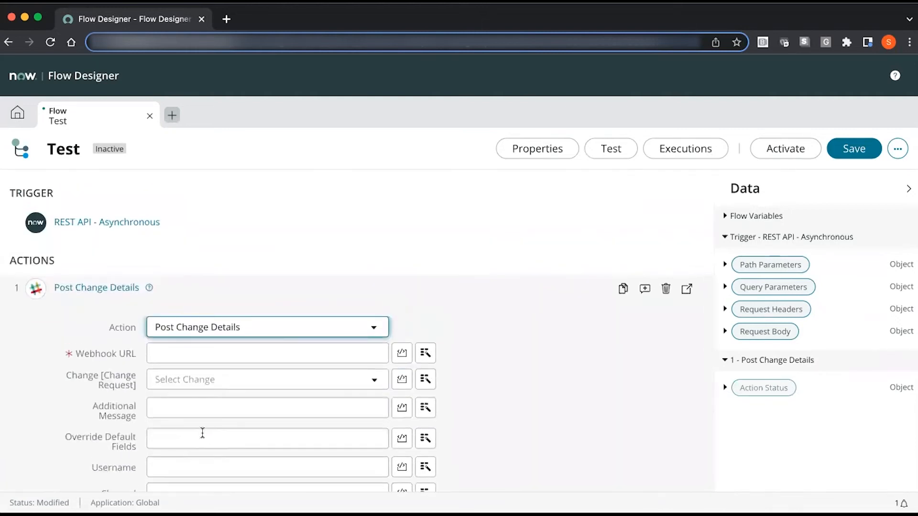
pyautogui.click(176, 288)
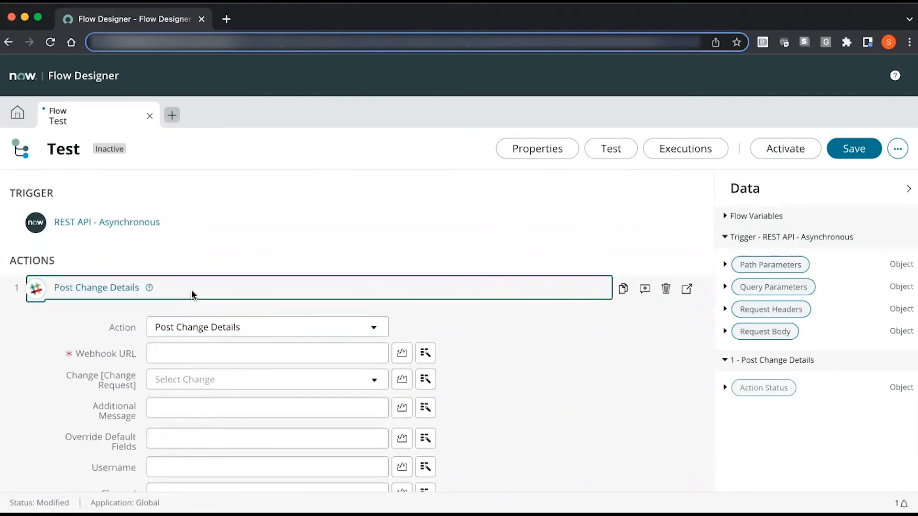
pyautogui.click(181, 288)
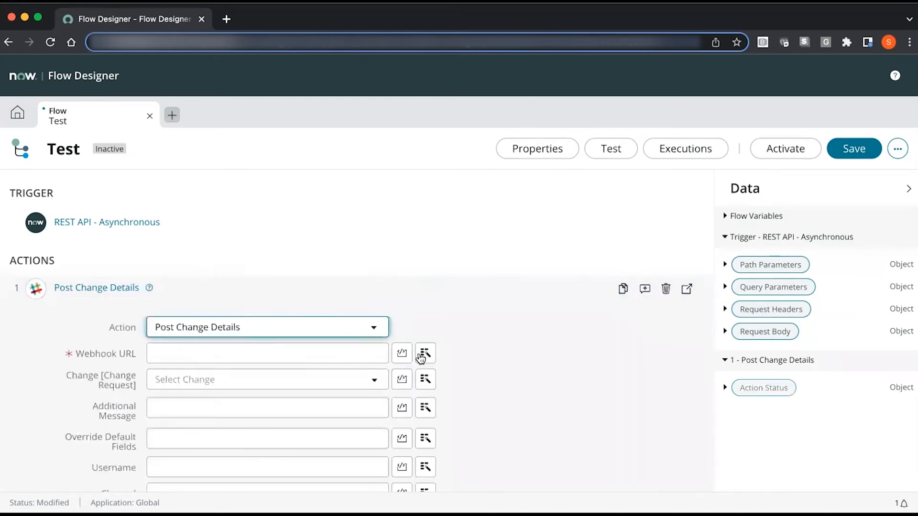
pyautogui.click(96, 287)
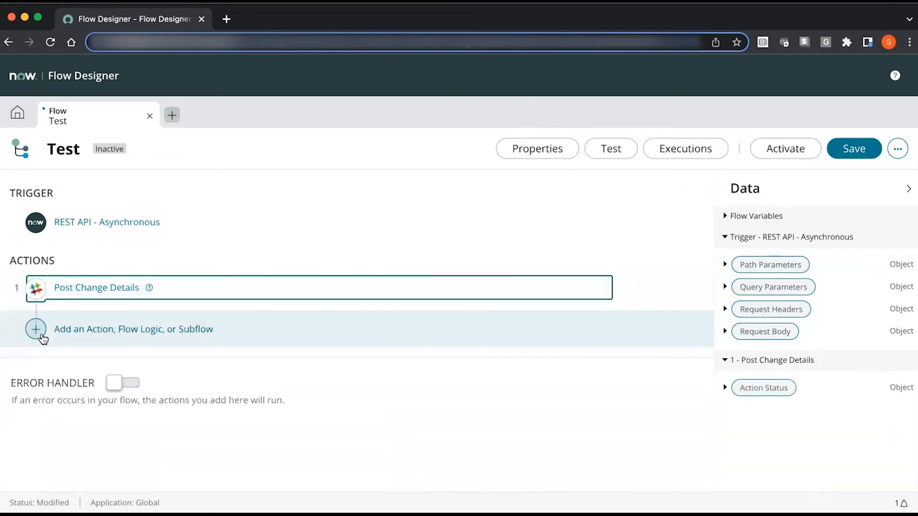
# Show the create menu for a new flow, subflow, action or data stream.
pyautogui.click(35, 329)
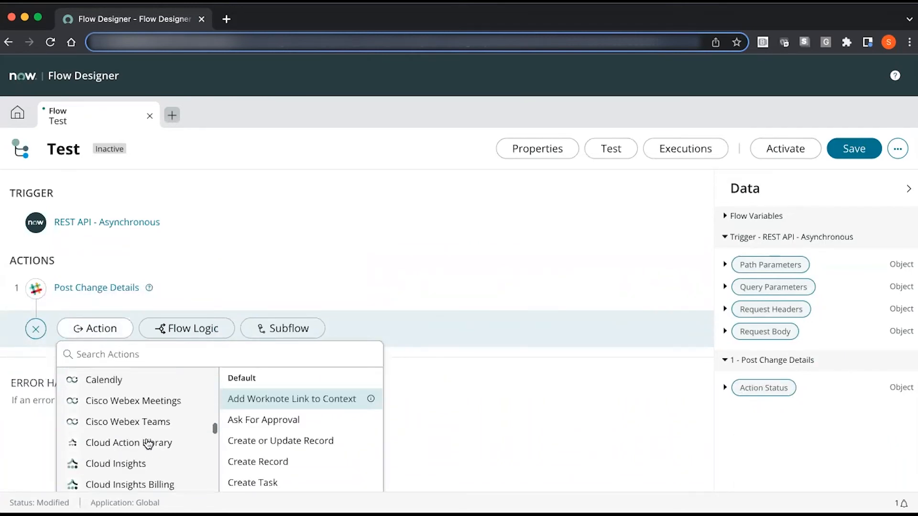
pyautogui.scroll(-3)
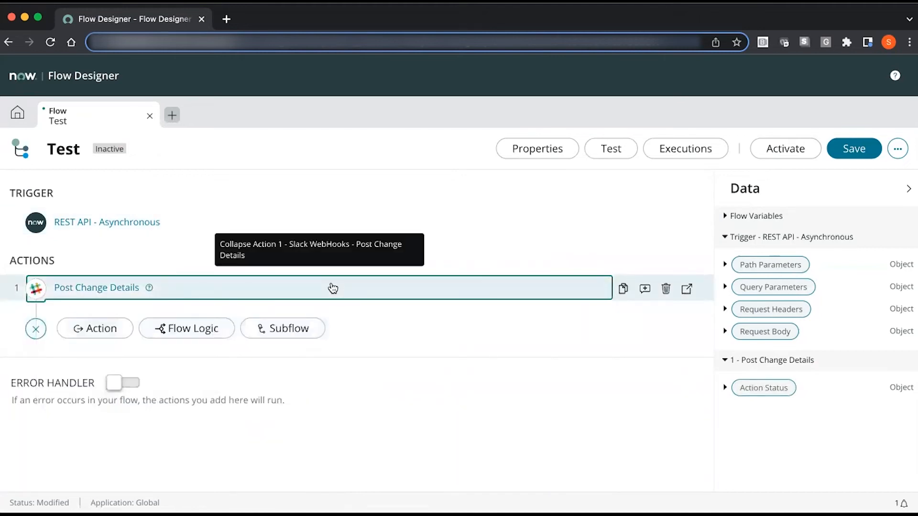
pyautogui.click(171, 114)
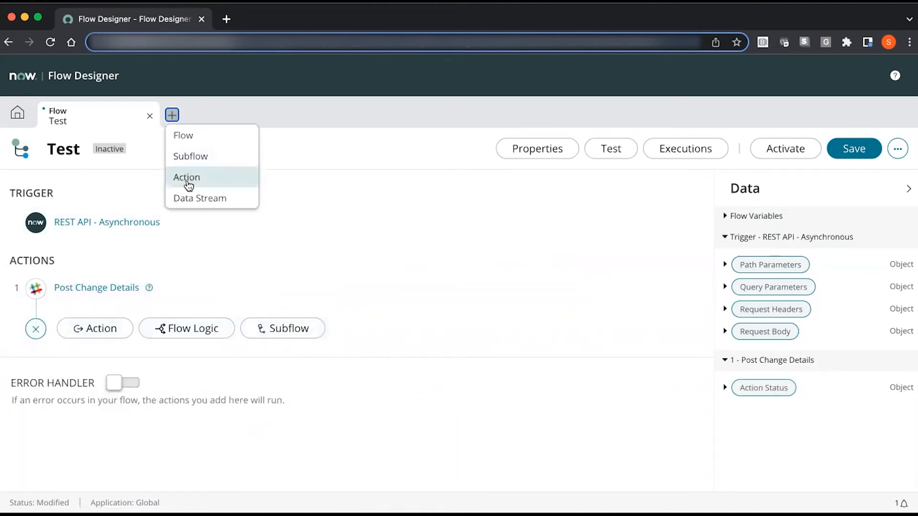
# Create a new custom action named TestAction in the Global application.
pyautogui.click(186, 177)
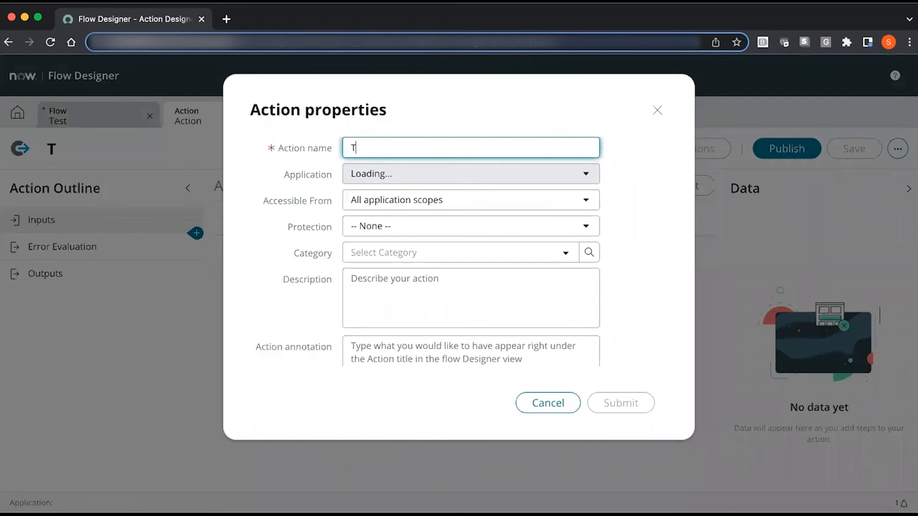
pyautogui.write('estAc')
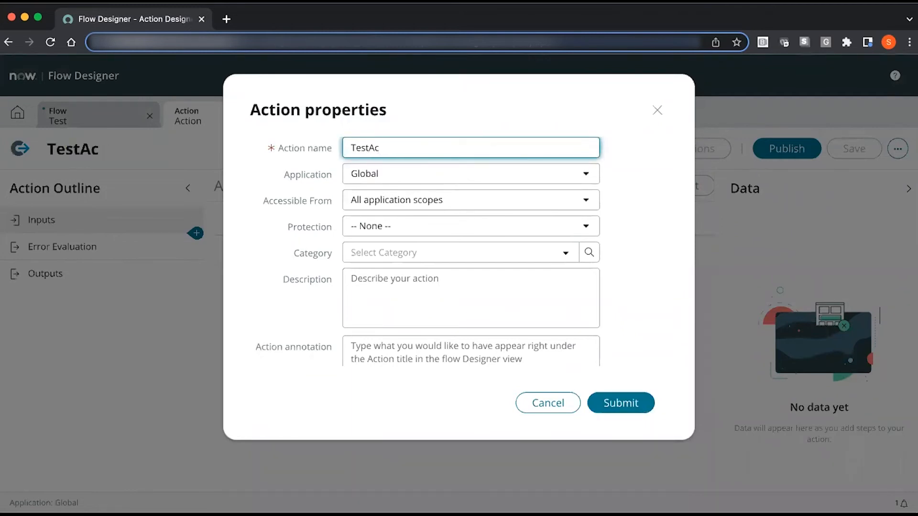
pyautogui.write('tion')
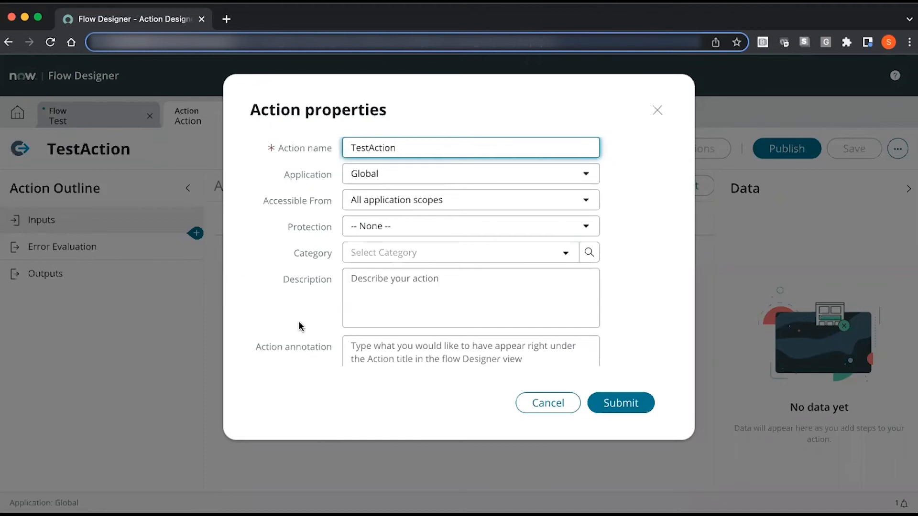
pyautogui.click(619, 403)
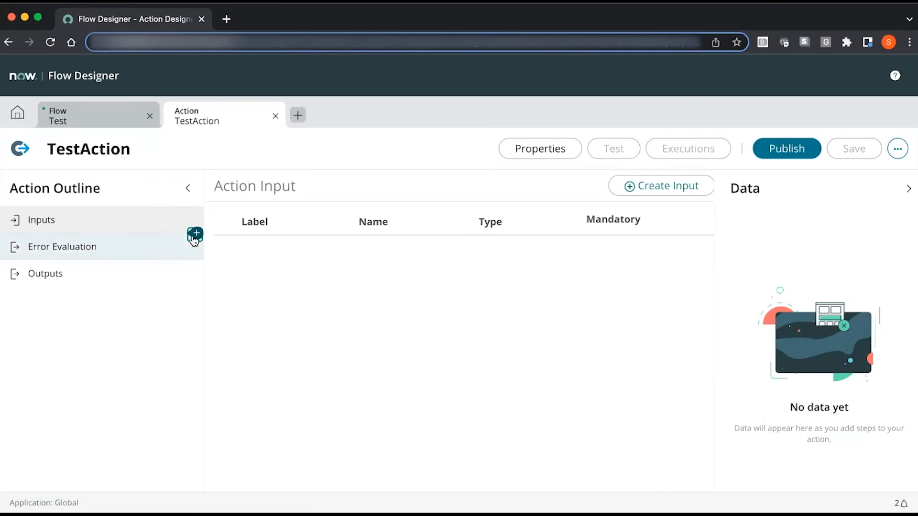
pyautogui.moveTo(195, 235)
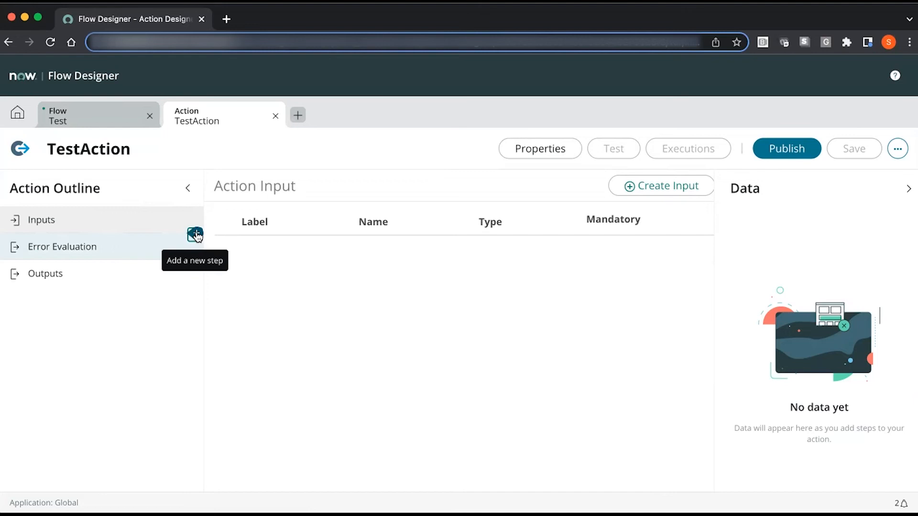
pyautogui.moveTo(299, 238)
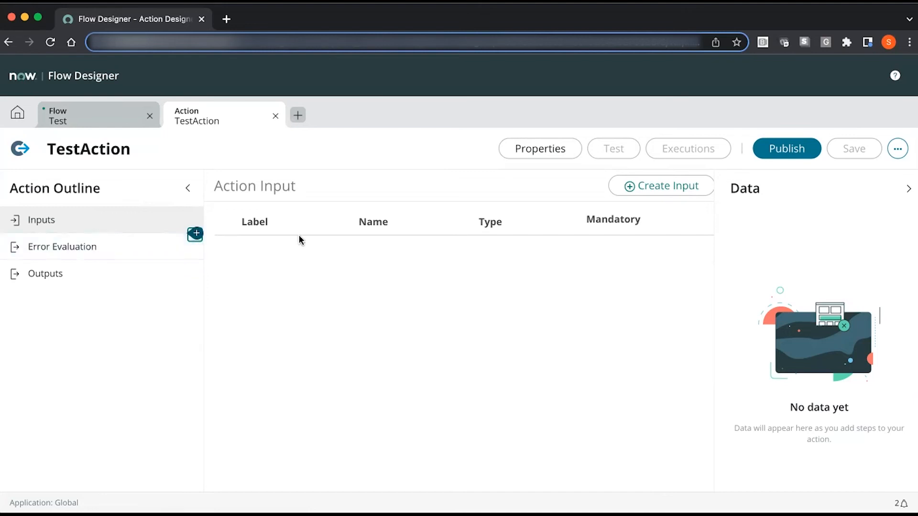
pyautogui.moveTo(358, 256)
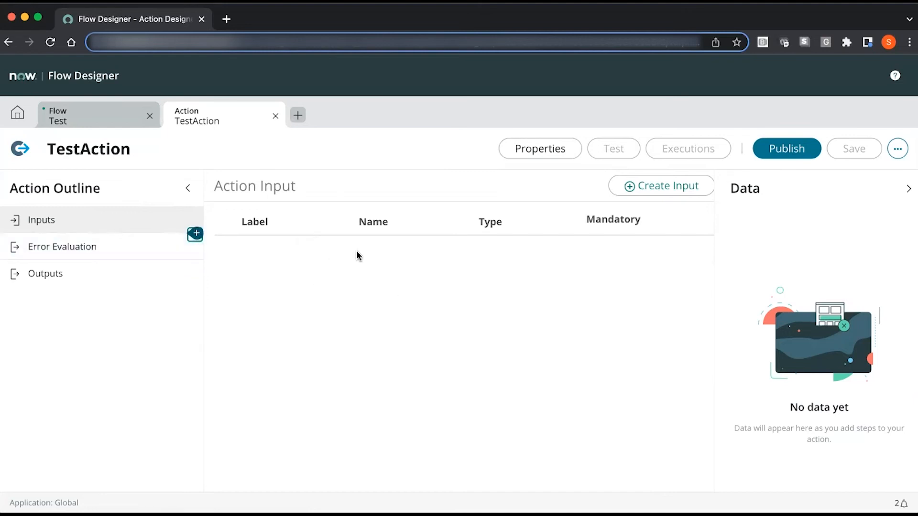
pyautogui.moveTo(381, 181)
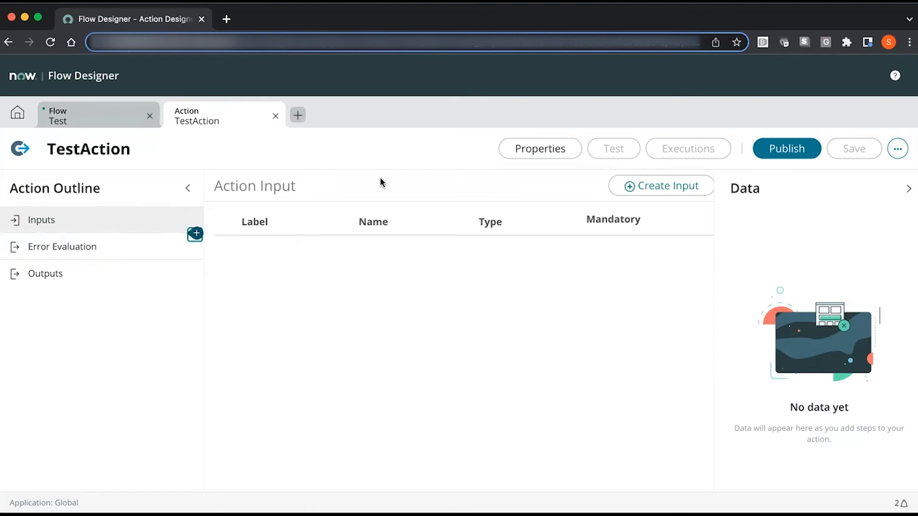
pyautogui.click(195, 234)
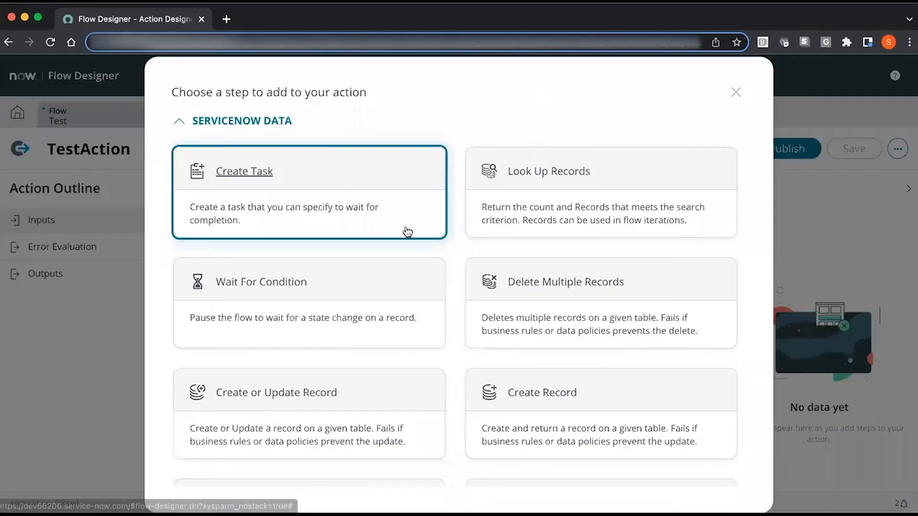
pyautogui.scroll(-3)
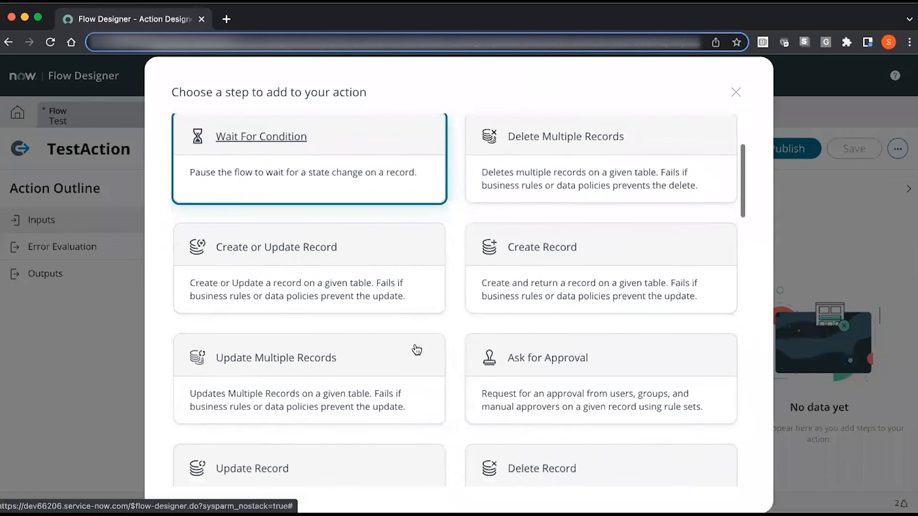
pyautogui.scroll(-3)
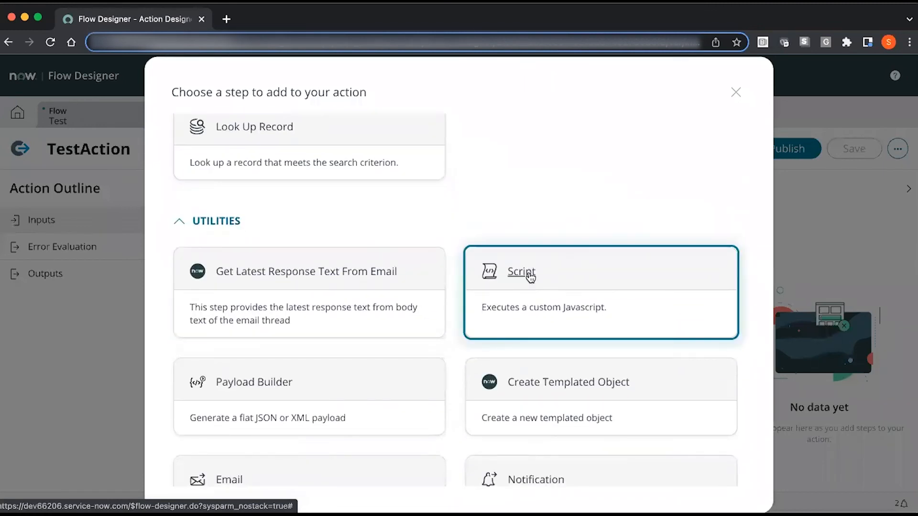
pyautogui.moveTo(531, 310)
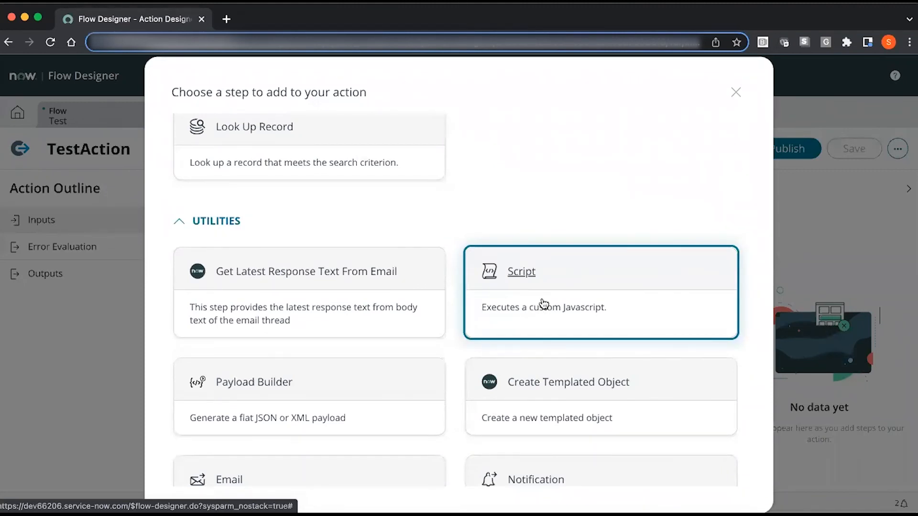
pyautogui.scroll(-3)
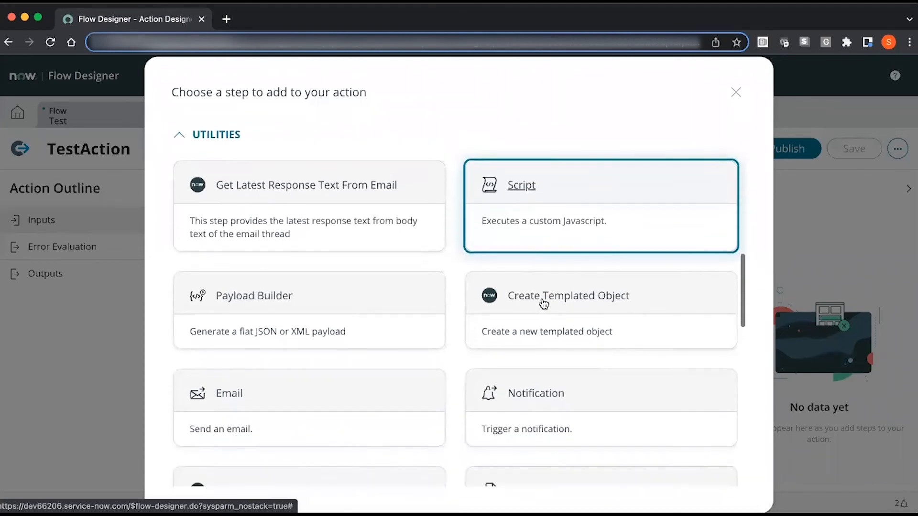
pyautogui.scroll(-3)
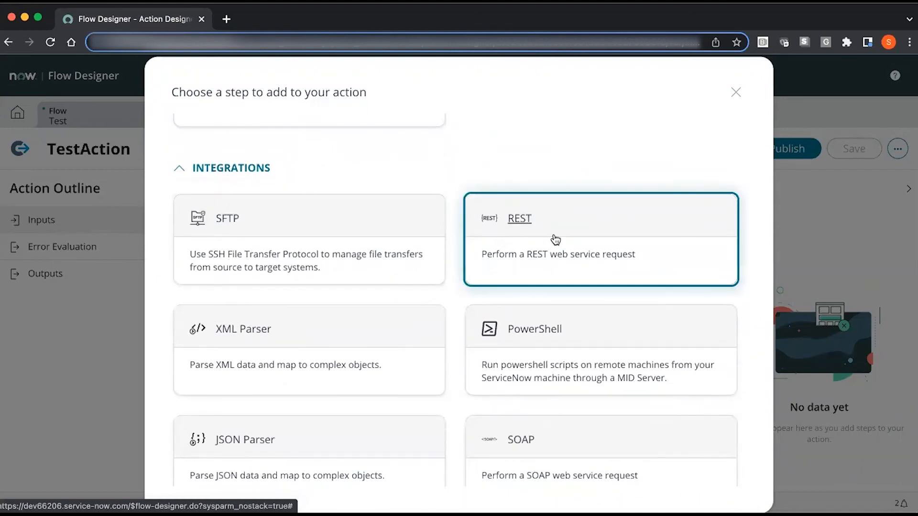
pyautogui.moveTo(533, 268)
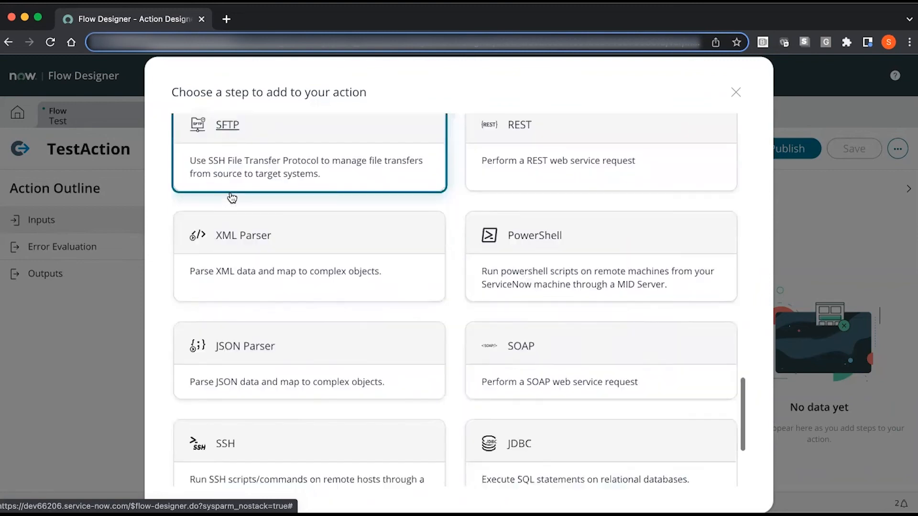
pyautogui.scroll(-3)
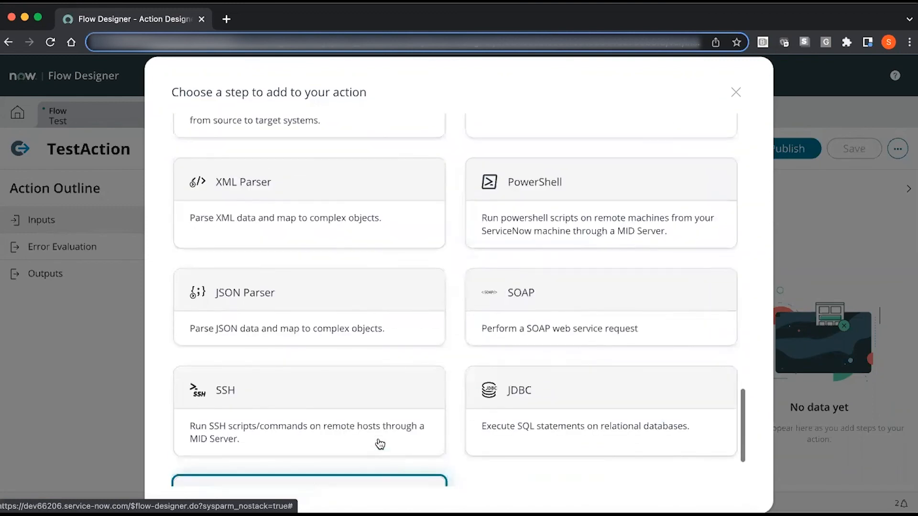
pyautogui.scroll(3)
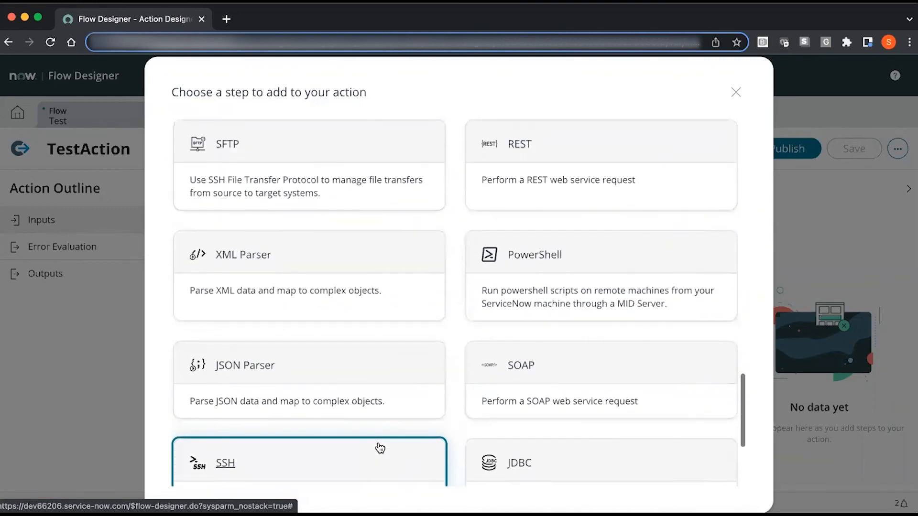
pyautogui.scroll(3)
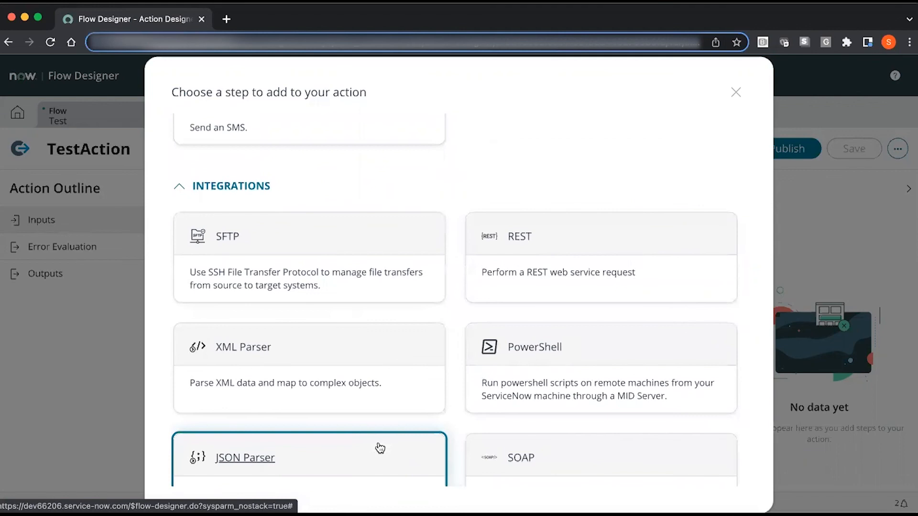
pyautogui.scroll(-3)
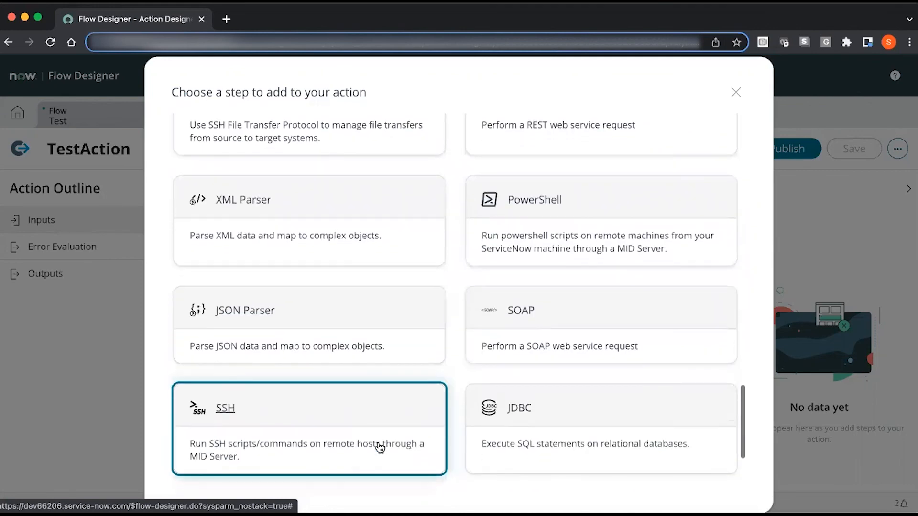
pyautogui.scroll(-3)
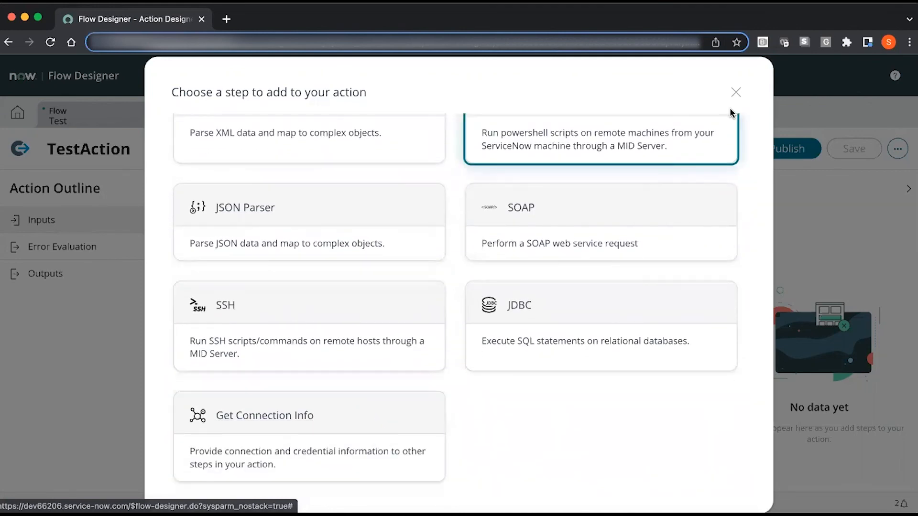
pyautogui.click(735, 92)
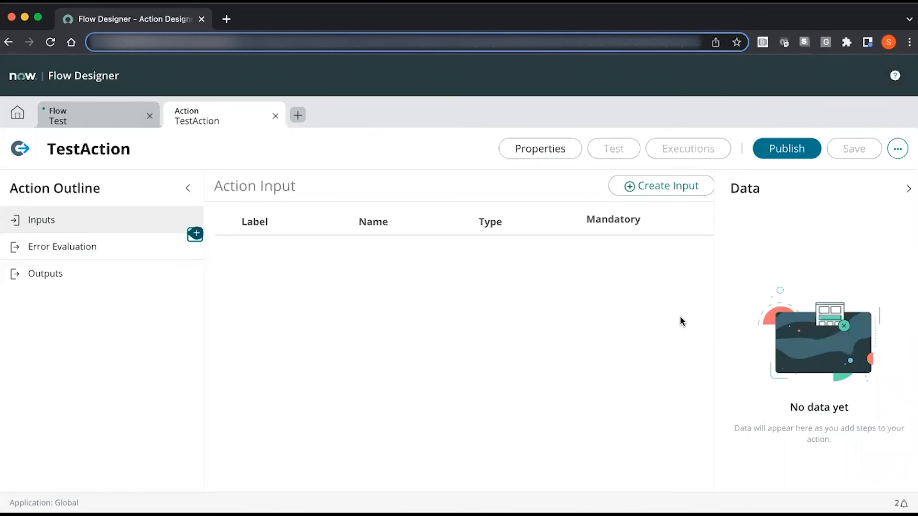
pyautogui.moveTo(437, 238)
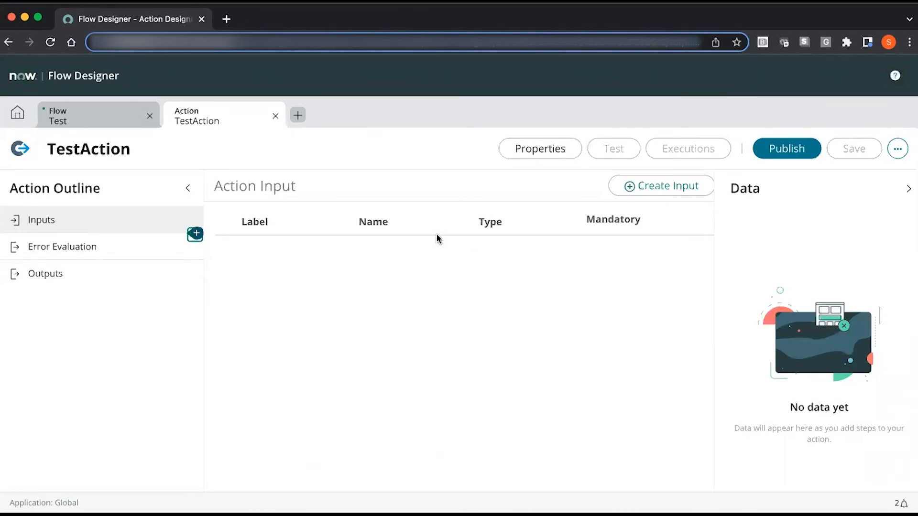
pyautogui.moveTo(275, 116)
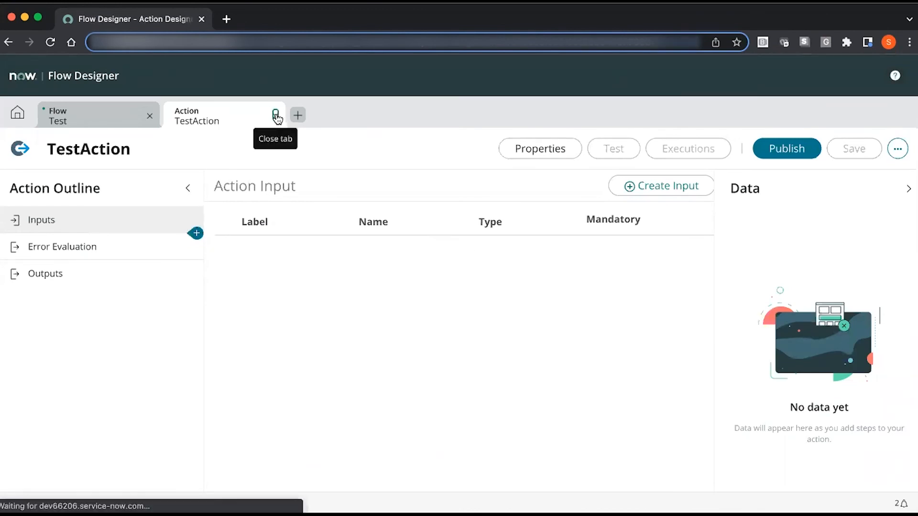
# Close the TestAction tab and return to the unsaved Test flow.
pyautogui.click(275, 116)
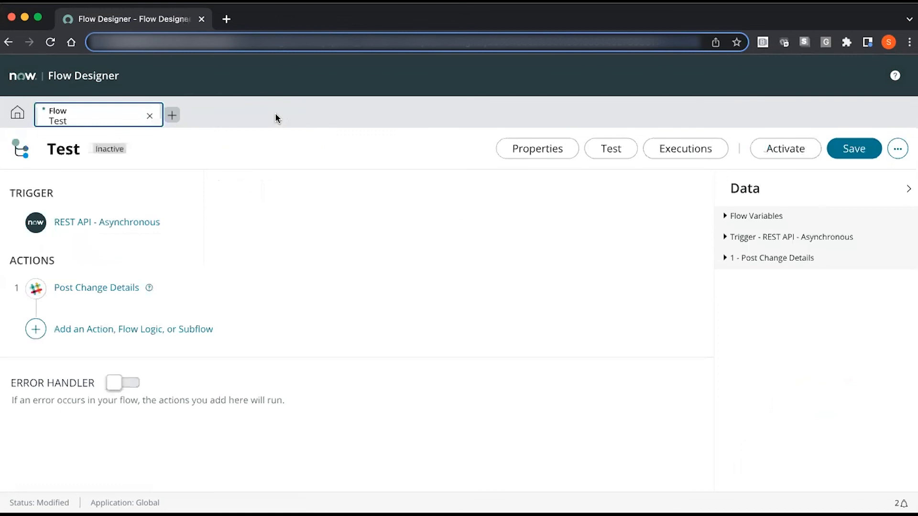
pyautogui.moveTo(198, 149)
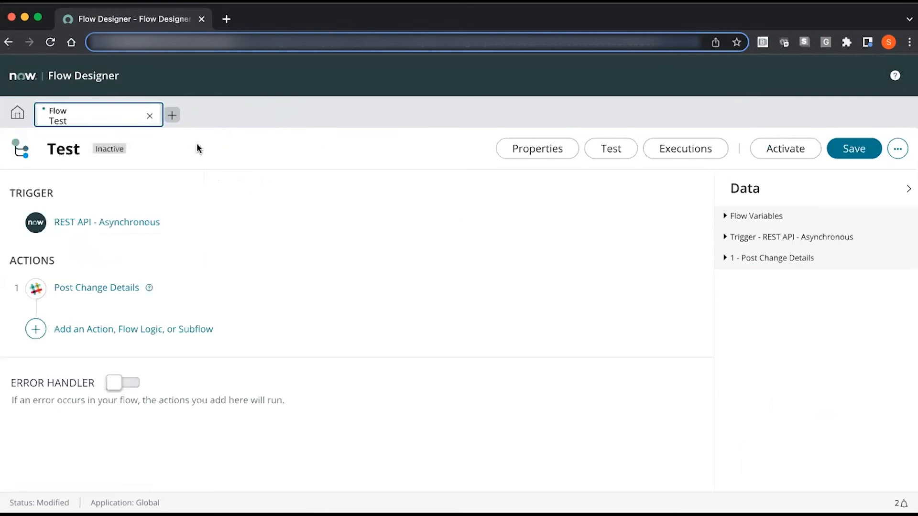
pyautogui.moveTo(115, 211)
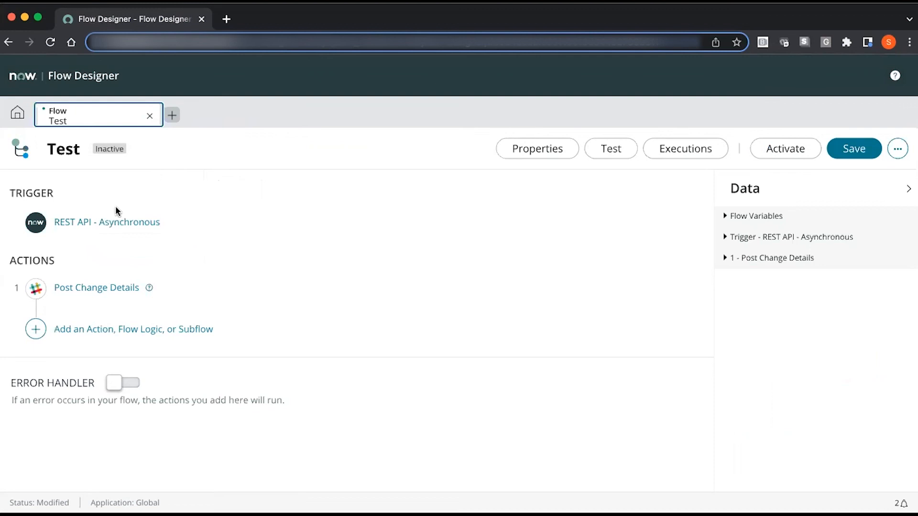
pyautogui.moveTo(106, 222)
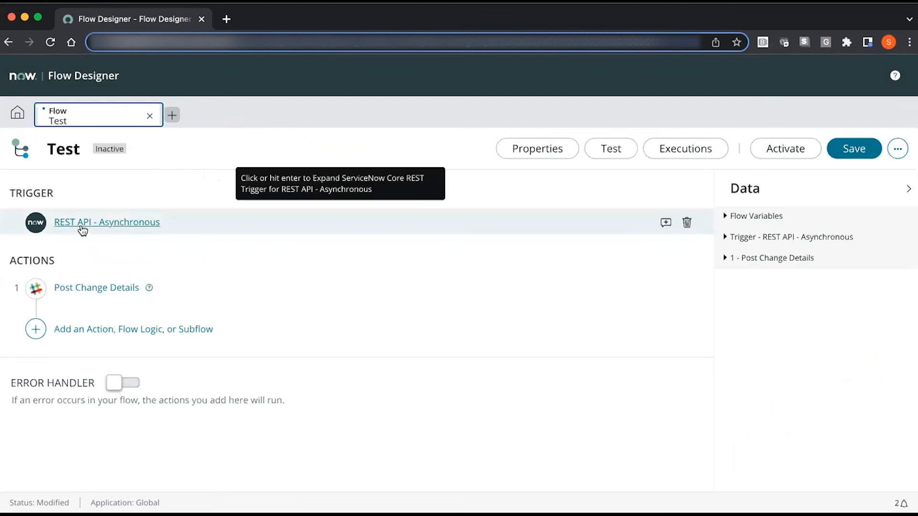
pyautogui.moveTo(96, 288)
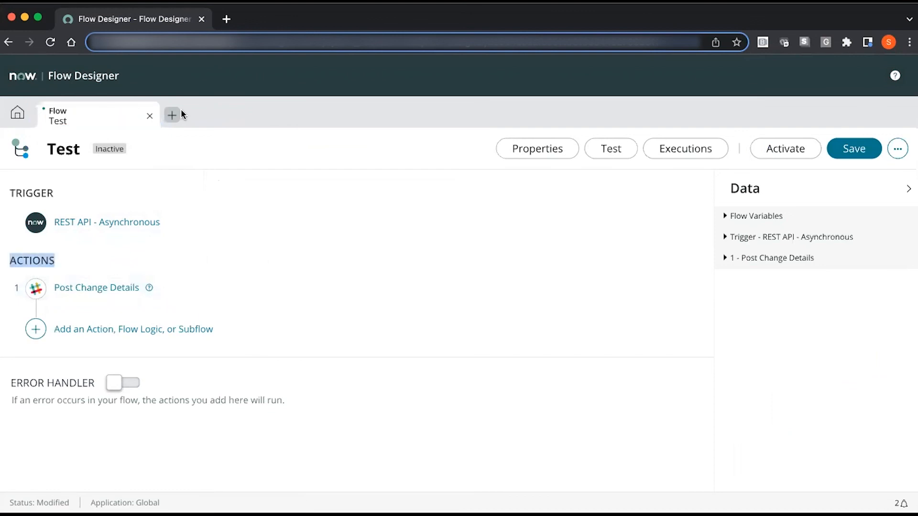
pyautogui.moveTo(171, 115)
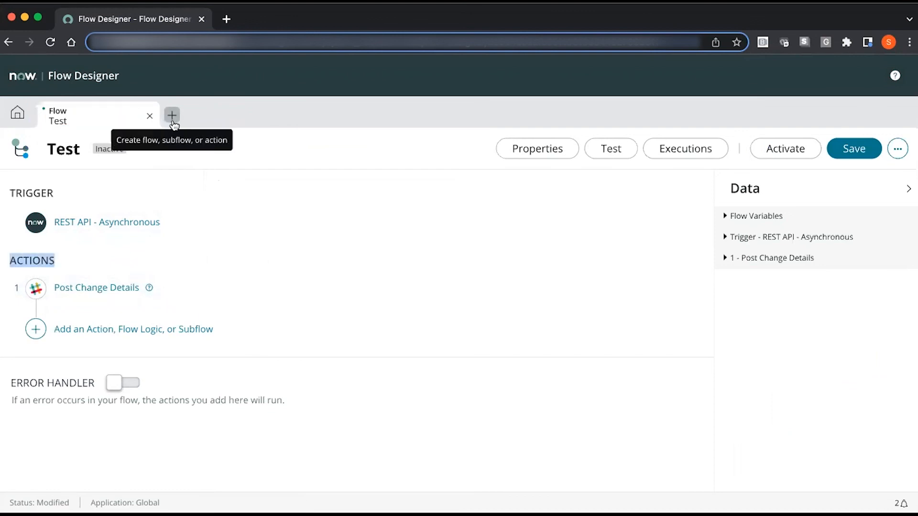
pyautogui.moveTo(207, 146)
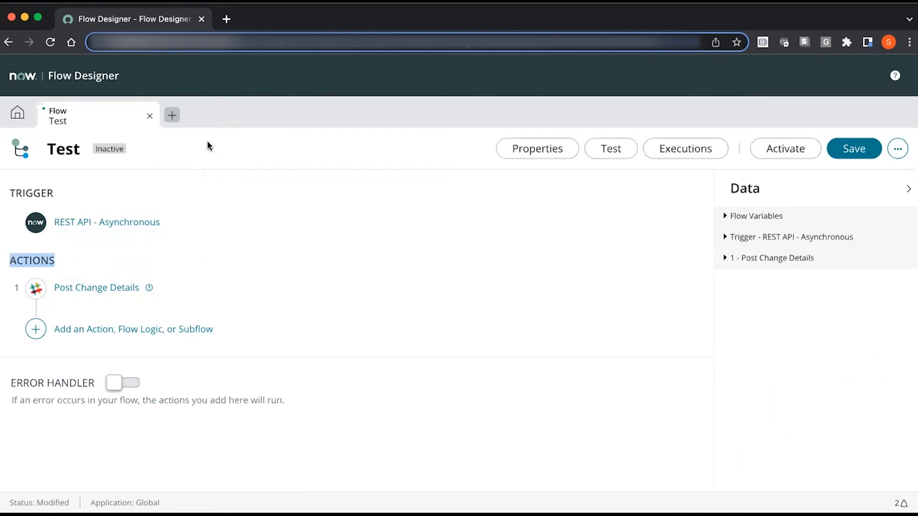